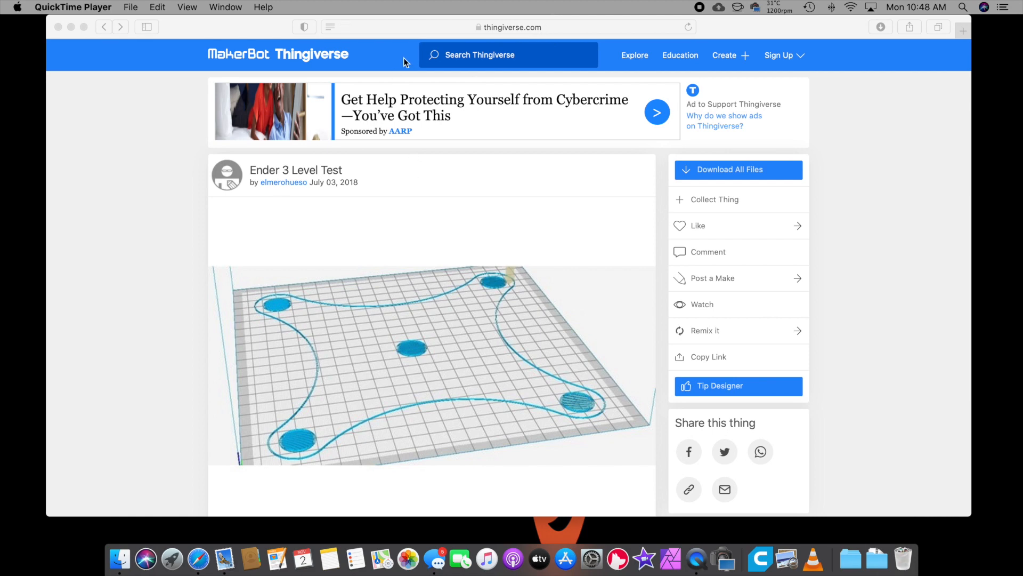
{"action": "mouse_move", "coordinate": [312, 182]}
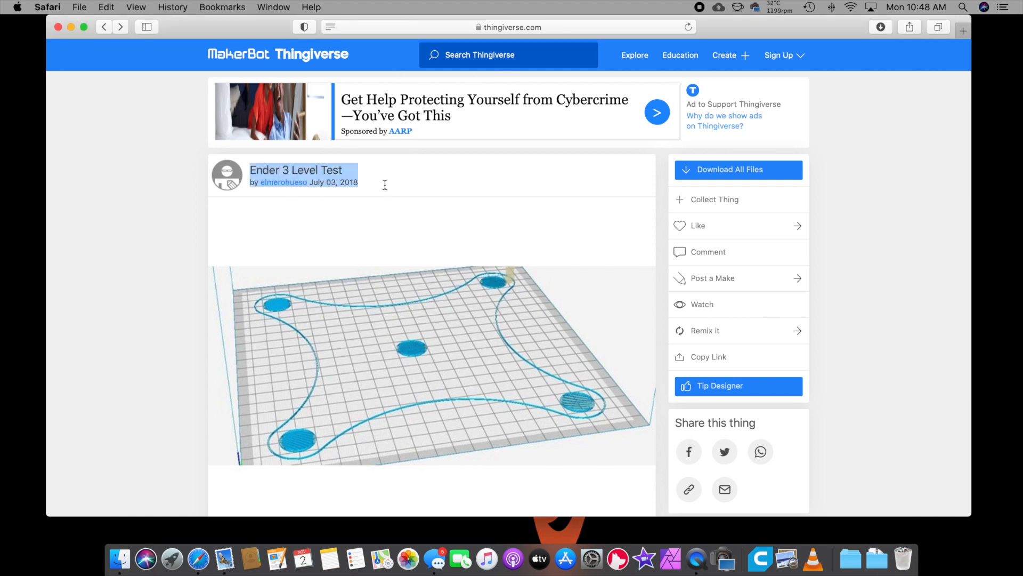
Step: Download all files of the Ender 3 Level Test thing from its Thingiverse page
{"action": "scroll", "scroll_direction": "down", "scroll_amount": 3}
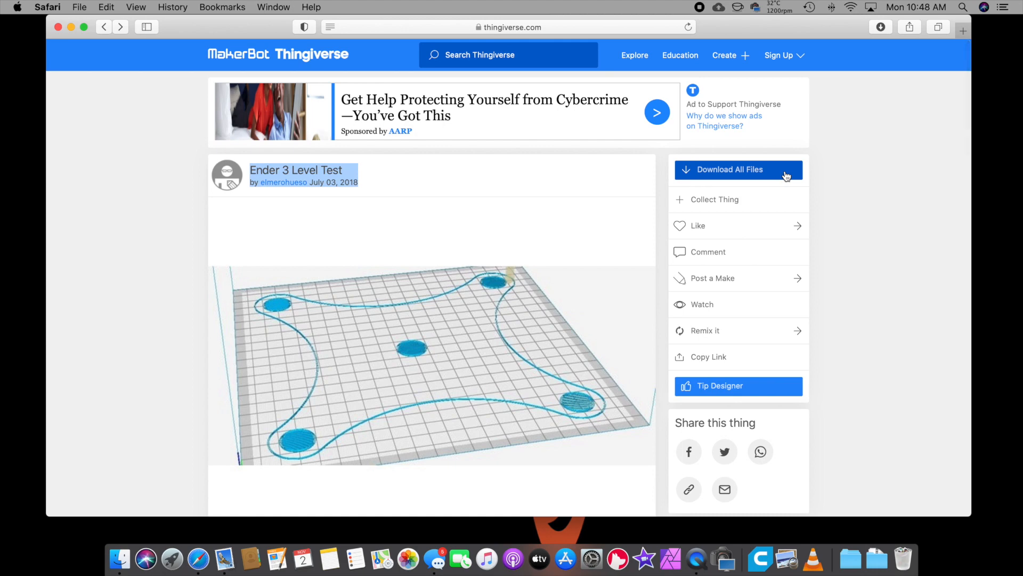
{"action": "left_click", "coordinate": [737, 169]}
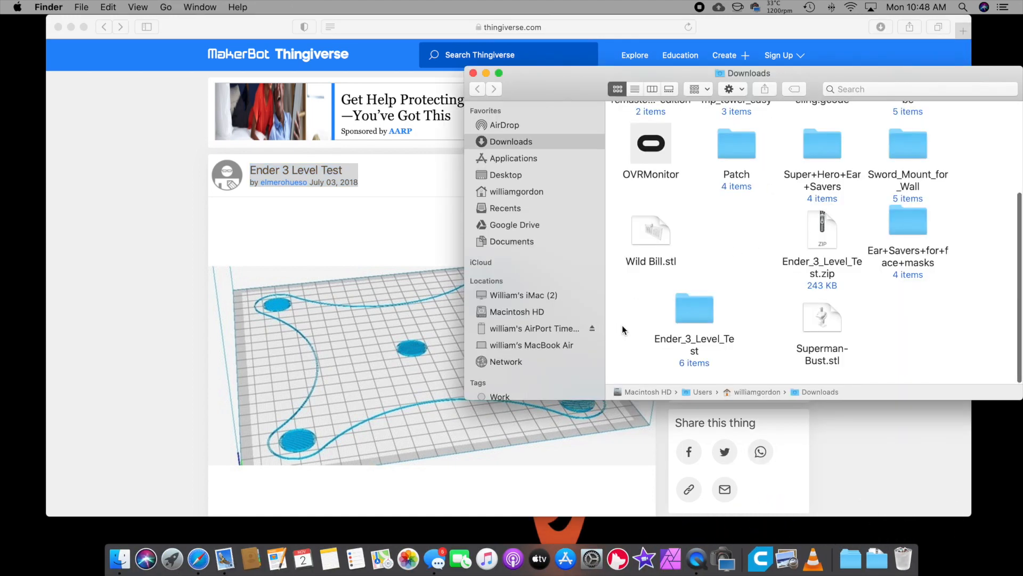
Step: In Downloads, go into Ender_3_Level_Test and its files subfolder listing Ender3_Bed_Leveling.gcode
{"action": "left_click", "coordinate": [822, 230]}
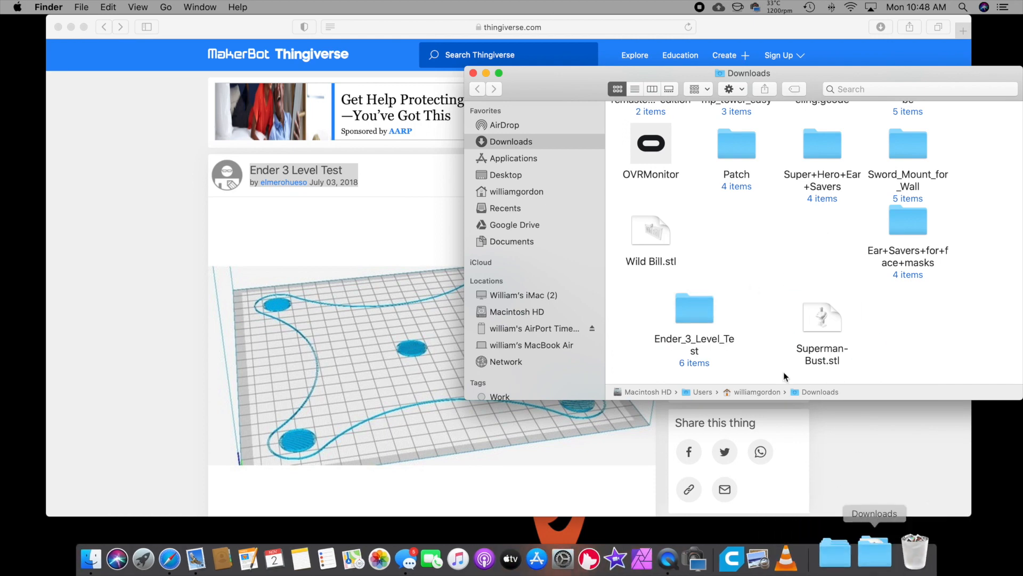
{"action": "double_click", "coordinate": [694, 306]}
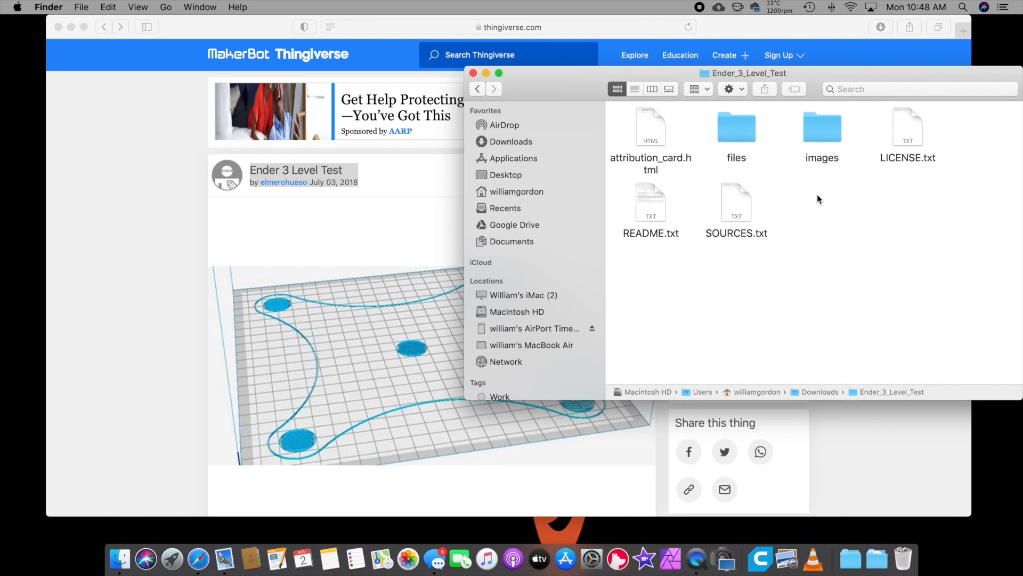
{"action": "double_click", "coordinate": [737, 127]}
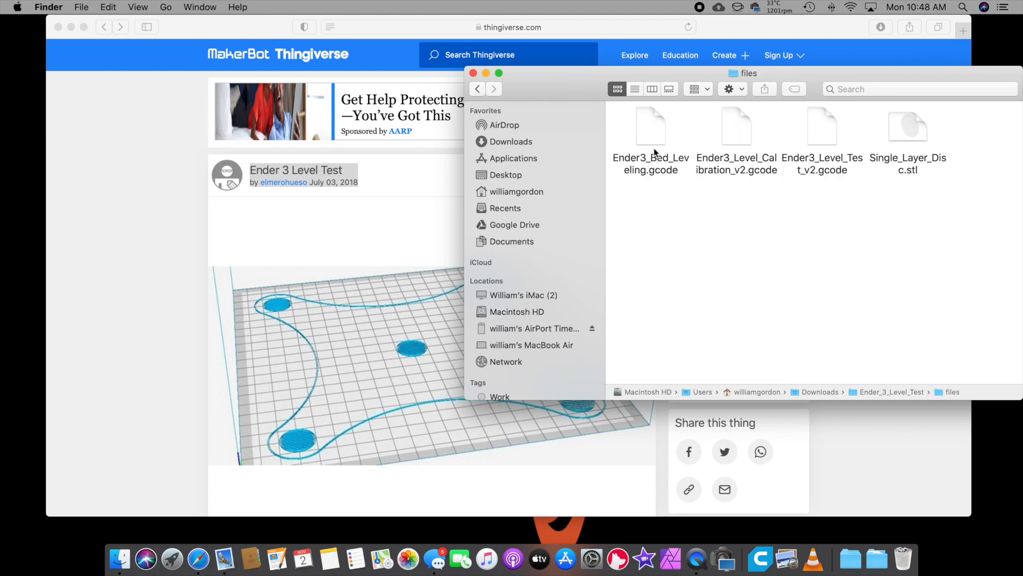
{"action": "left_click", "coordinate": [650, 126]}
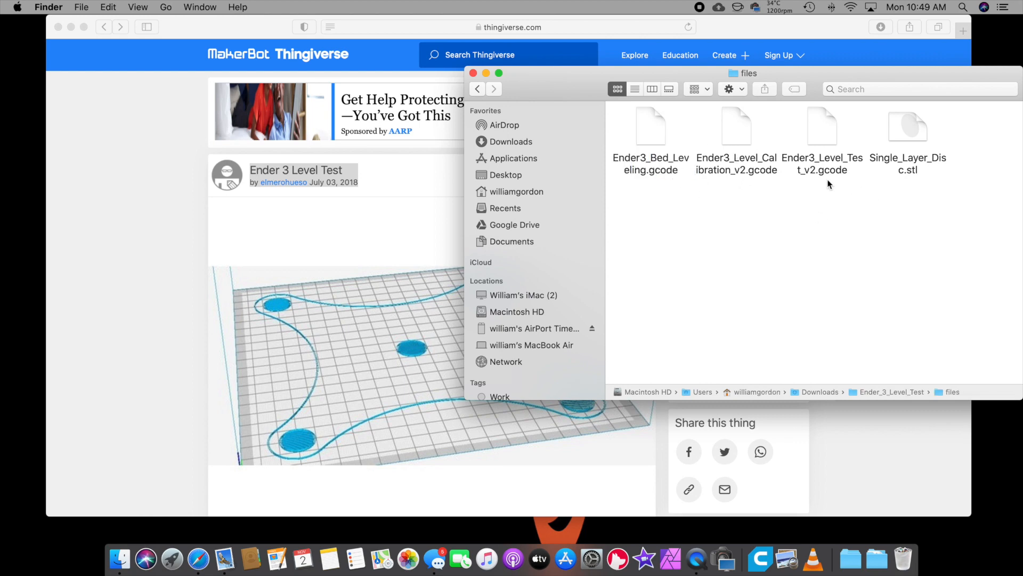
{"action": "mouse_move", "coordinate": [797, 205]}
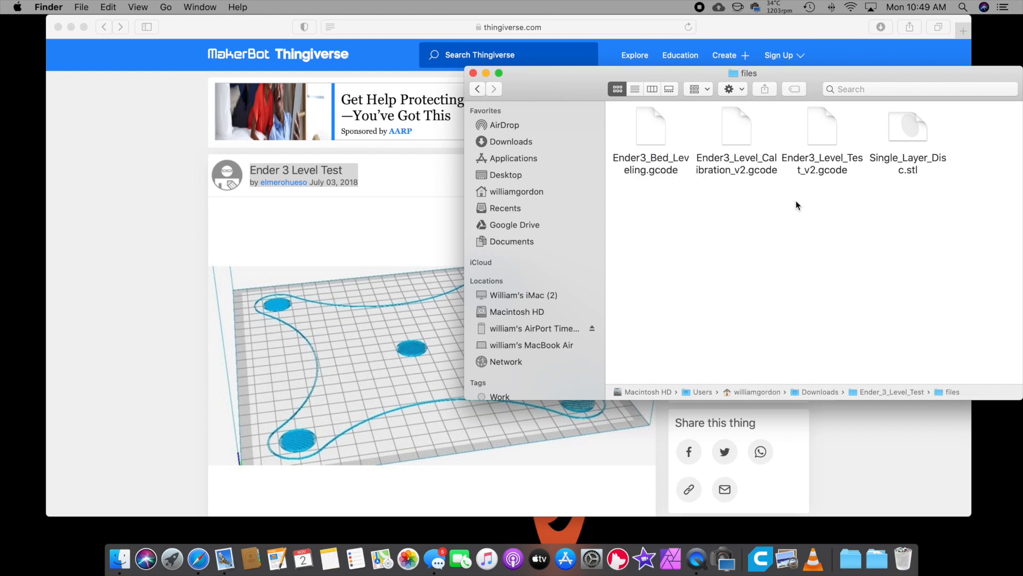
{"action": "mouse_move", "coordinate": [854, 243]}
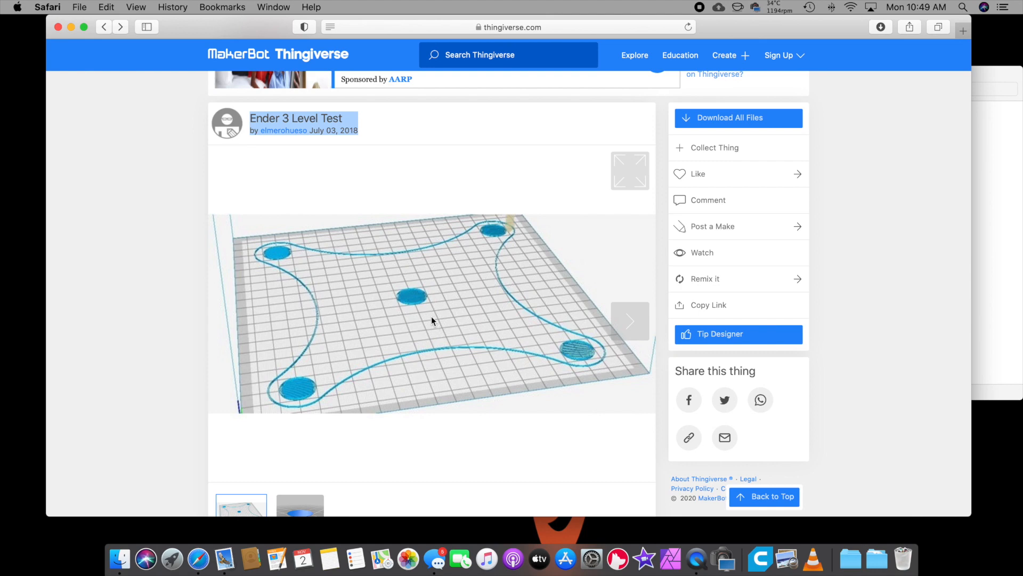
{"action": "mouse_move", "coordinate": [321, 347]}
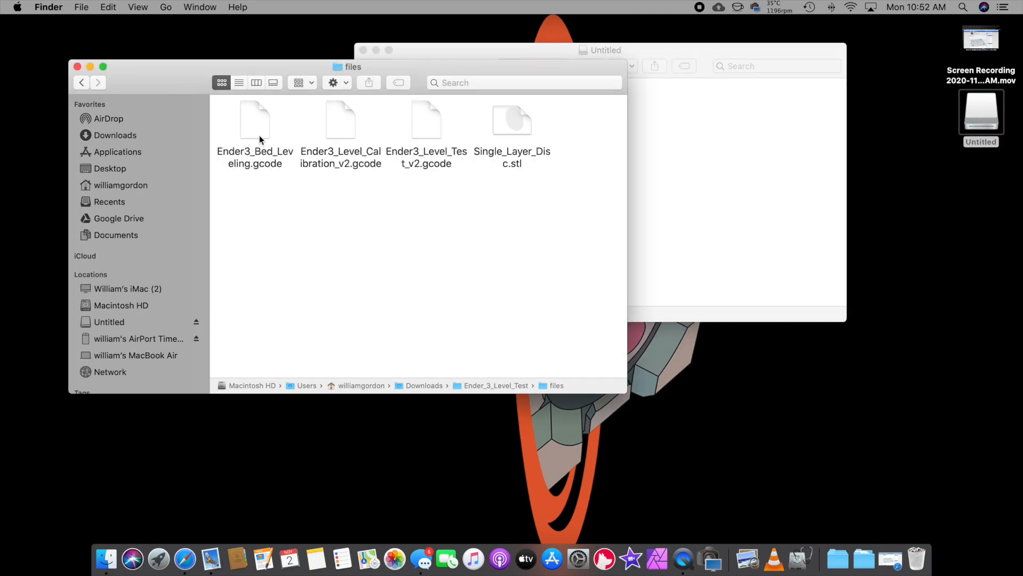
Step: Copy Ender3_Bed_Leveling.gcode onto the Untitled SD card and begin ejecting it
{"action": "left_click_drag", "start_coordinate": [255, 120], "coordinate": [749, 160]}
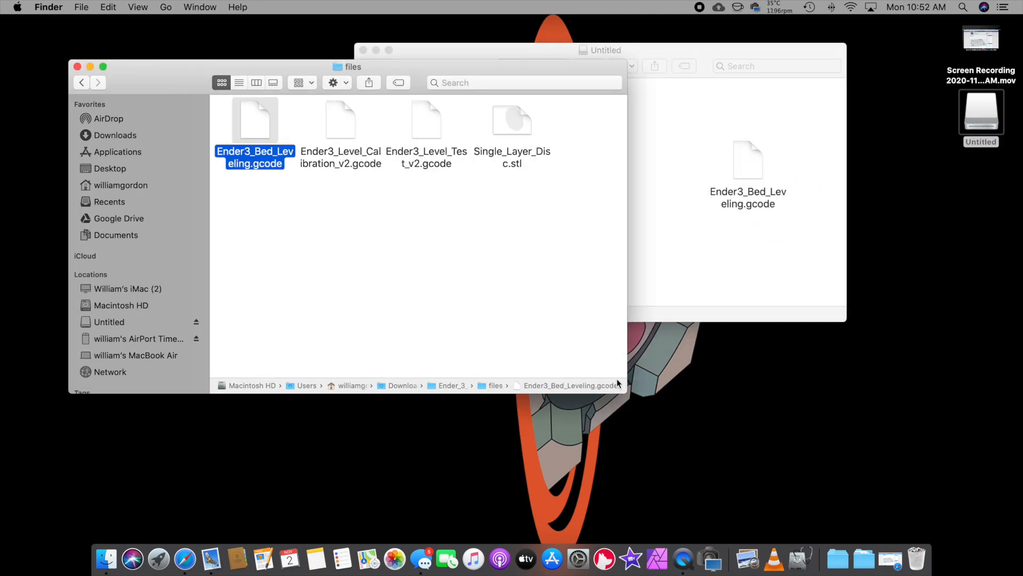
{"action": "right_click", "coordinate": [981, 114]}
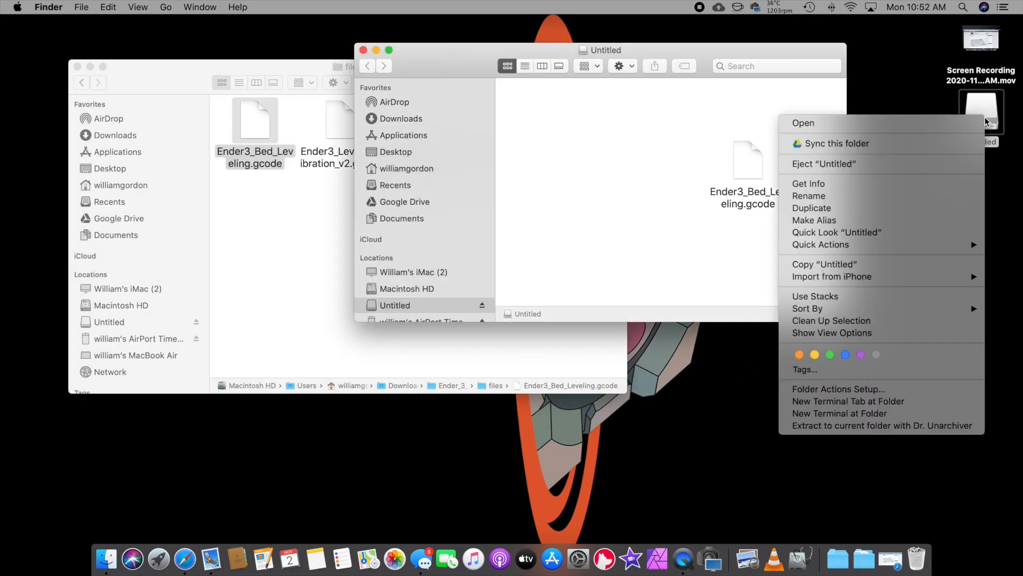